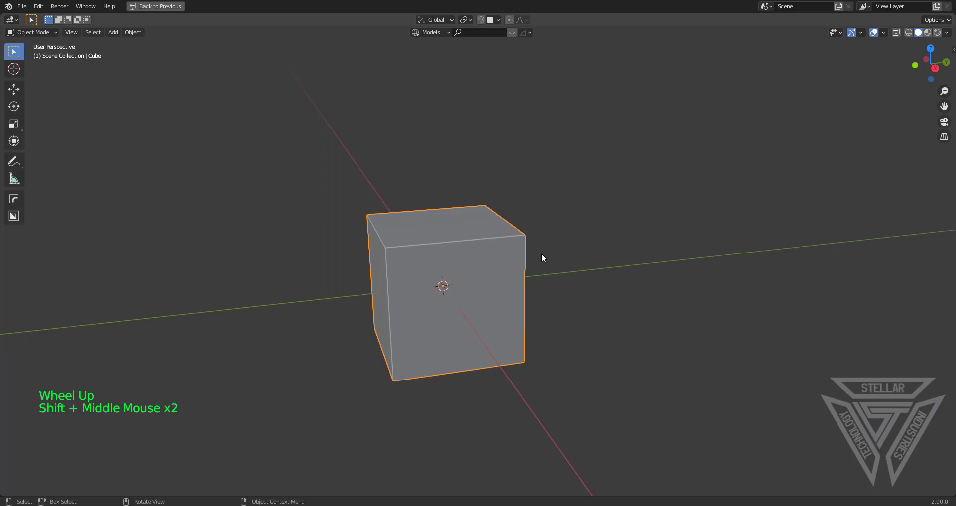
Bring up the HardOps quick menu with Q on the default cube.
key(q)
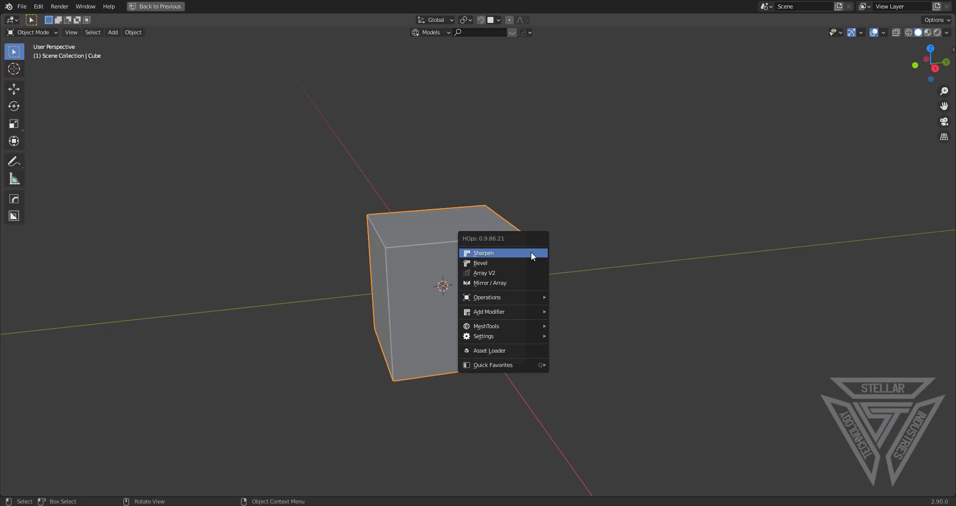
mouse_move(530, 255)
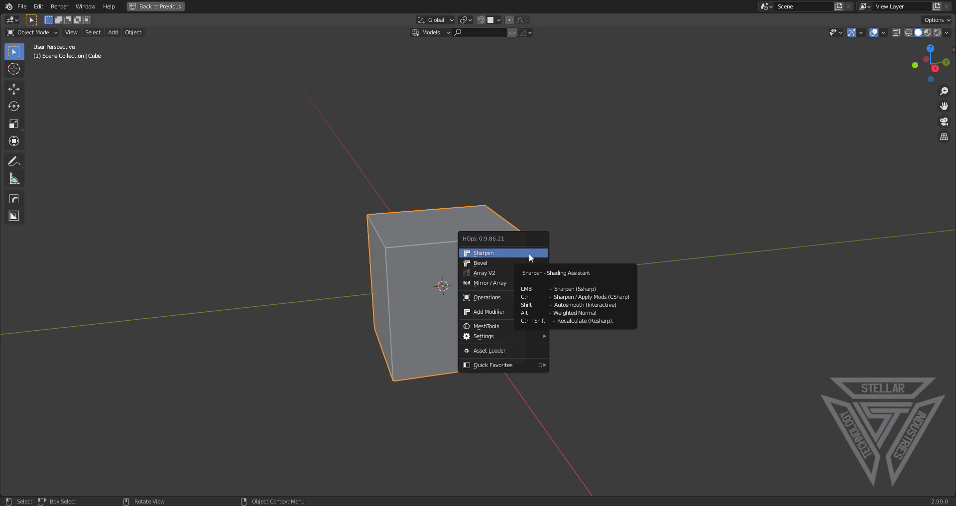
mouse_move(514, 273)
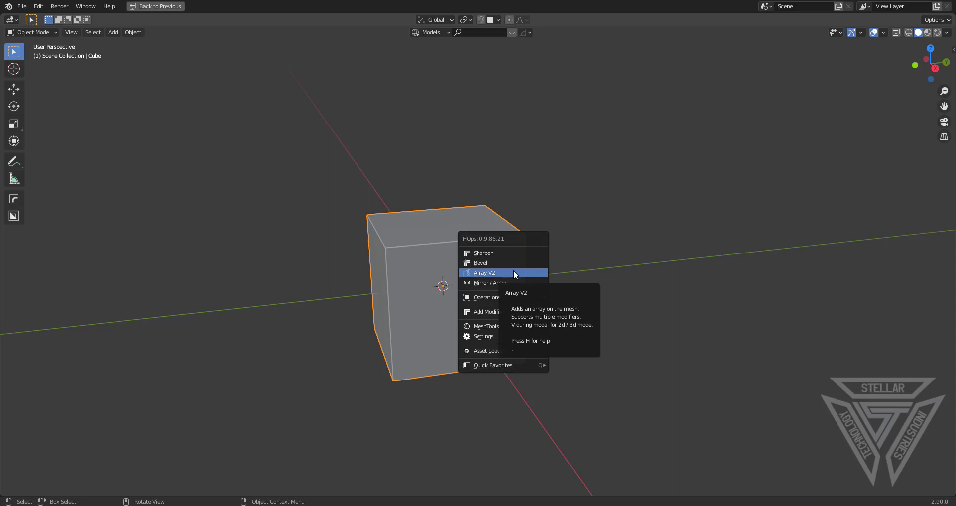
mouse_move(512, 278)
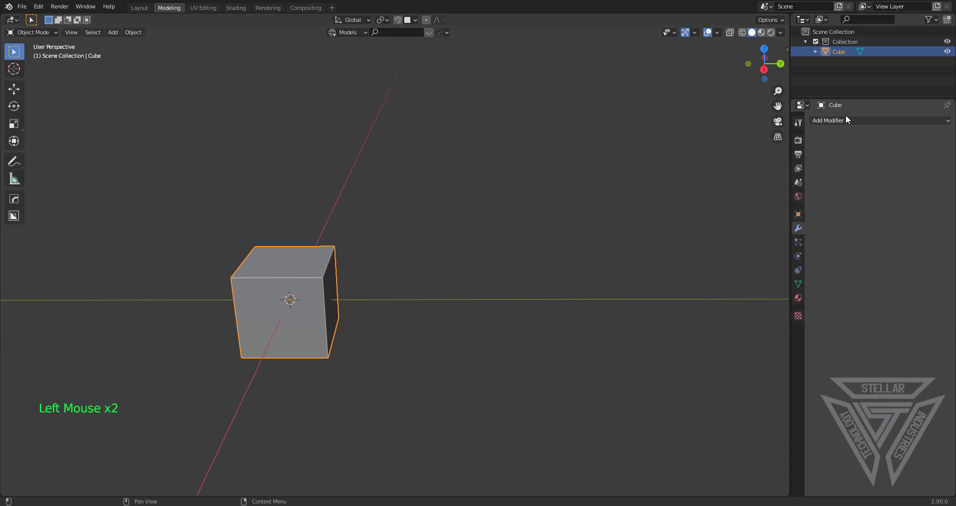
Add an Array modifier, adjust its spacing, then array the cube interactively with HardOps Array V2.
click(829, 120)
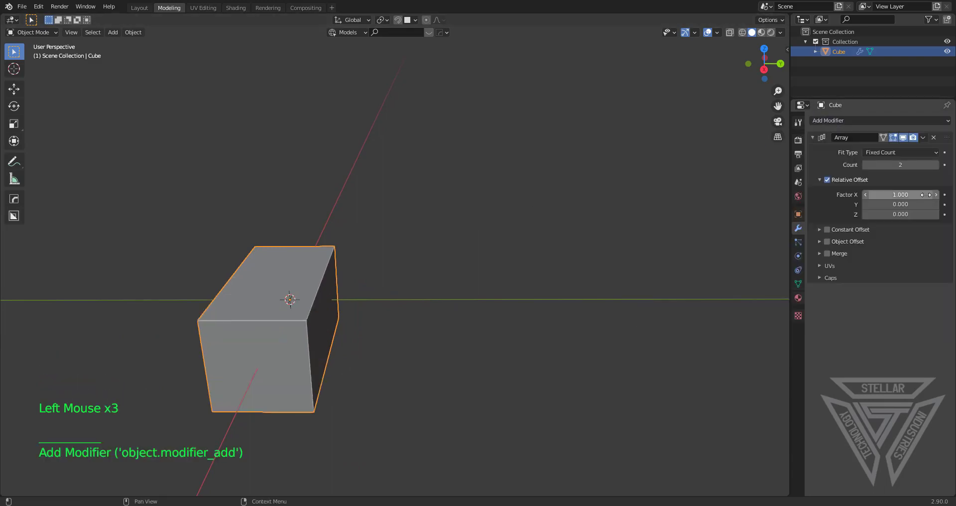
drag(902, 204, 908, 204)
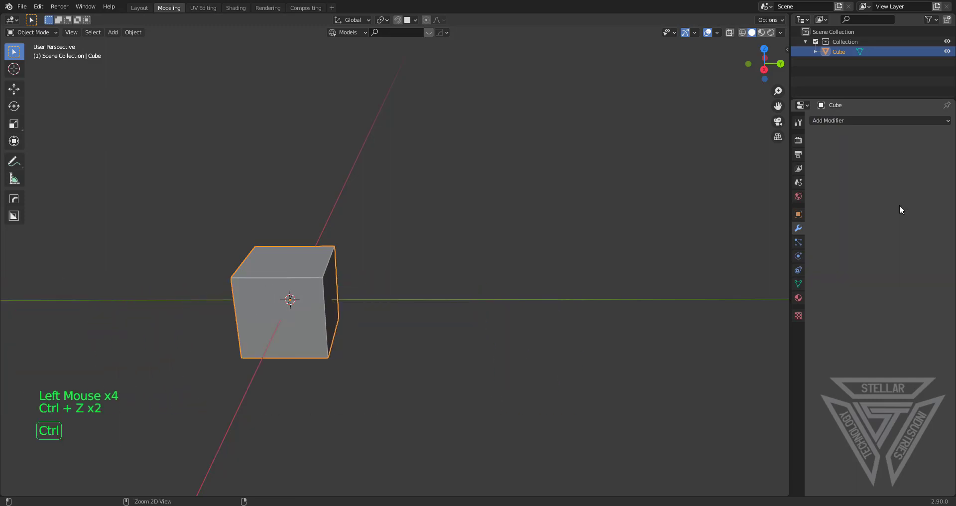
scroll(down, 3)
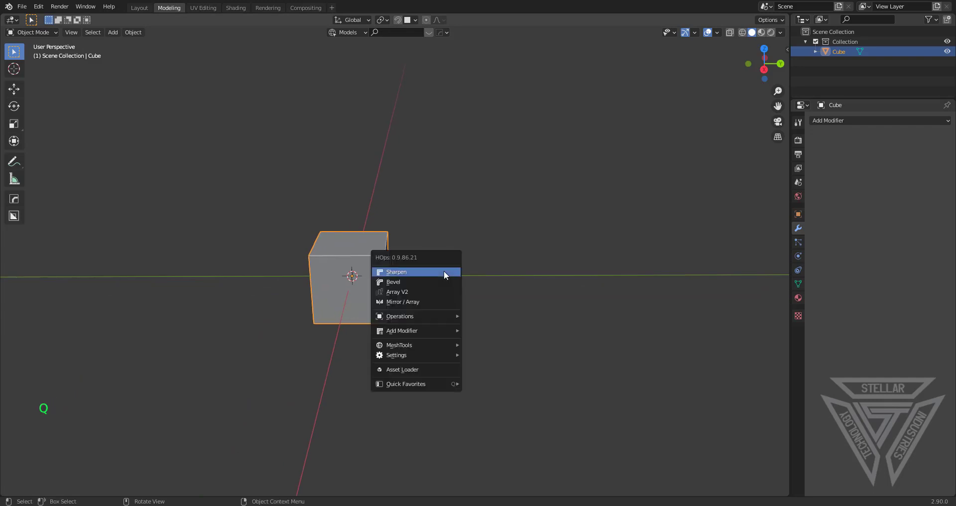
mouse_move(424, 296)
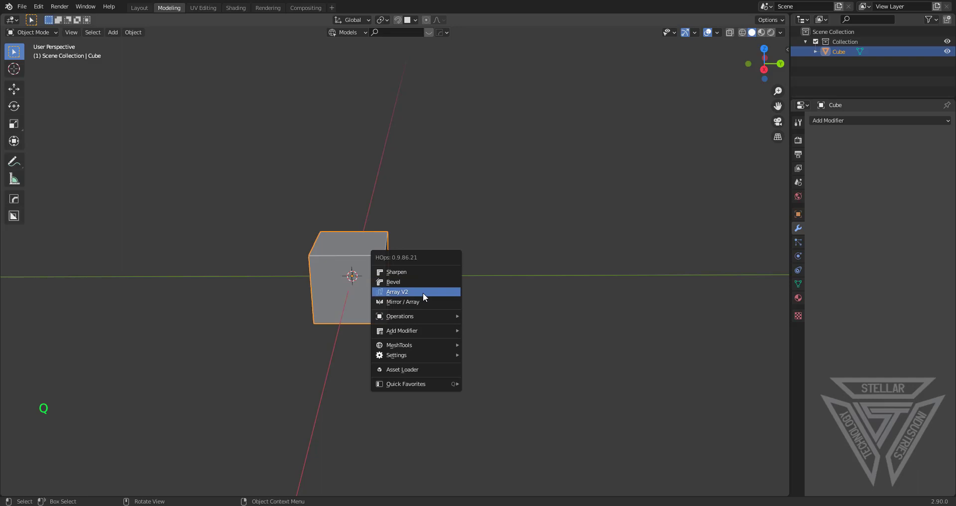
mouse_move(419, 295)
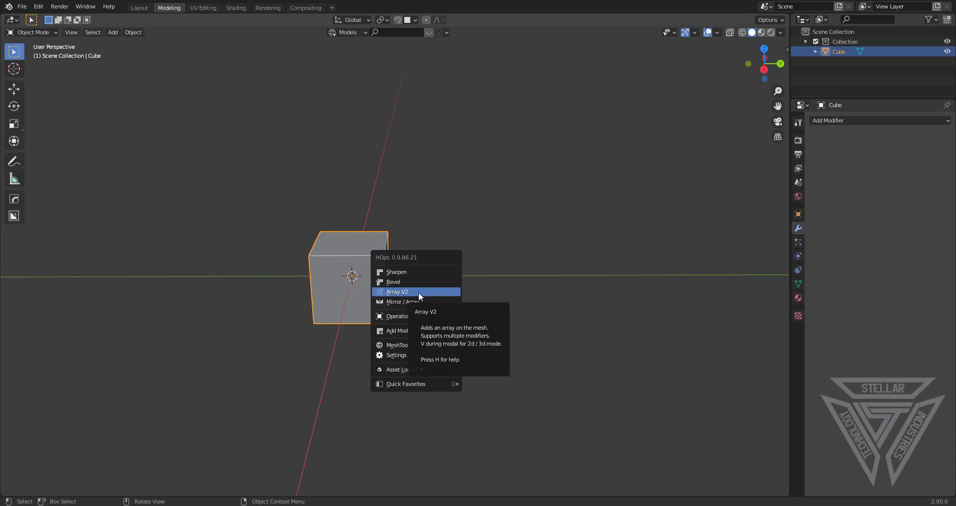
mouse_move(421, 357)
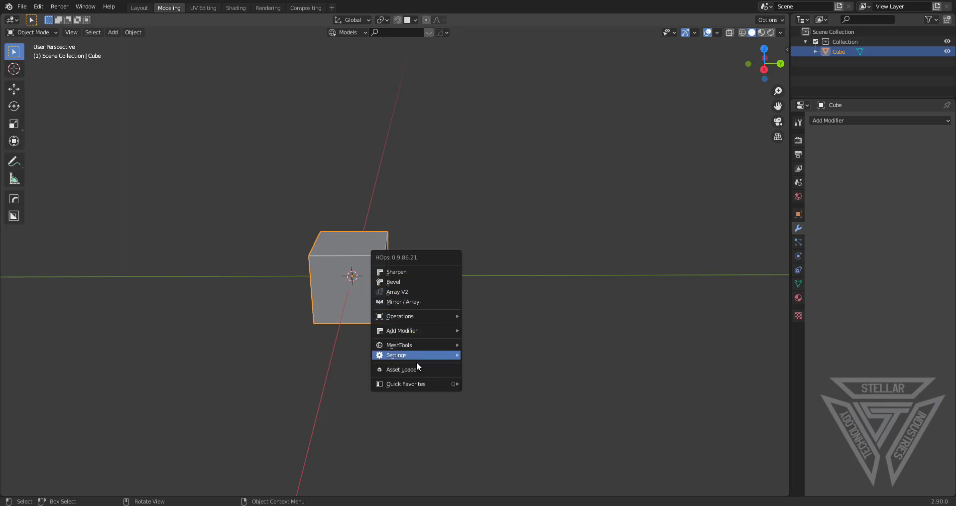
mouse_move(416, 330)
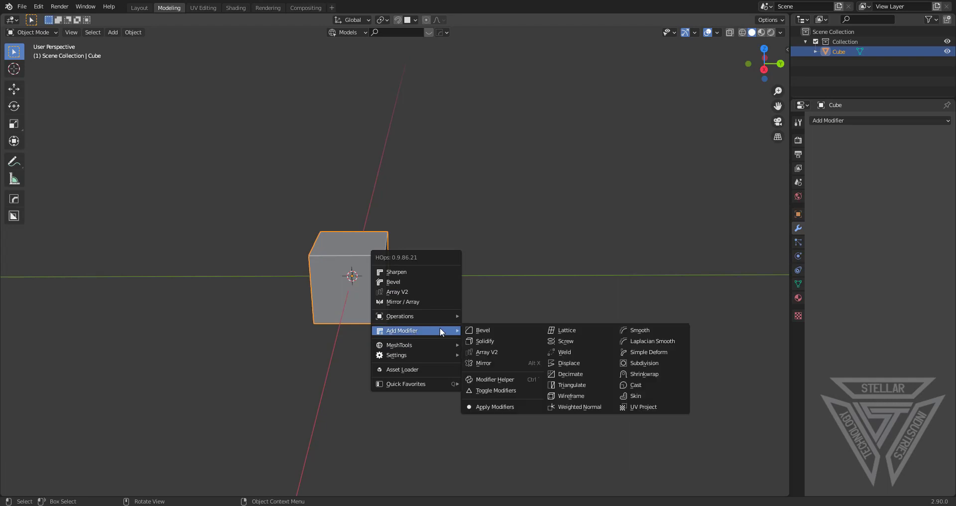
click(487, 352)
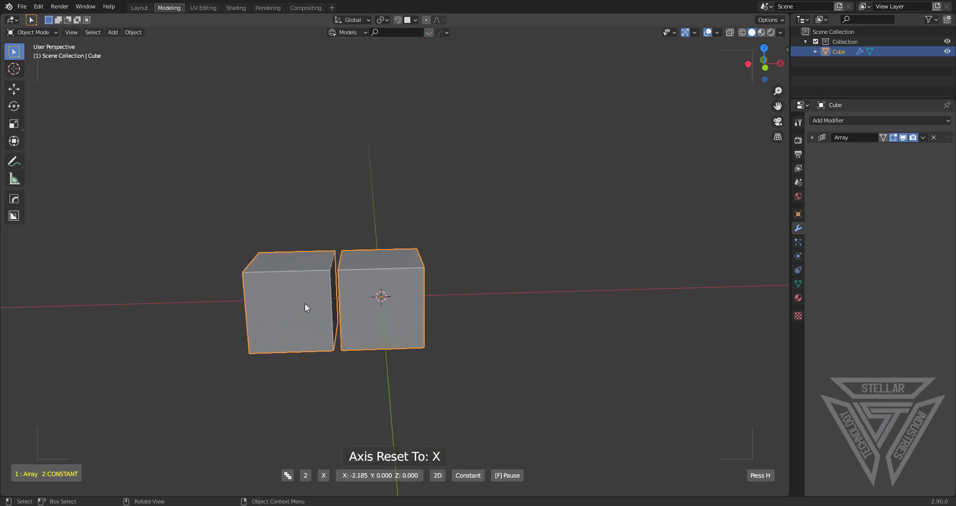
Remove the array from the cube and browse the HardOps menu without adding anything.
click(933, 137)
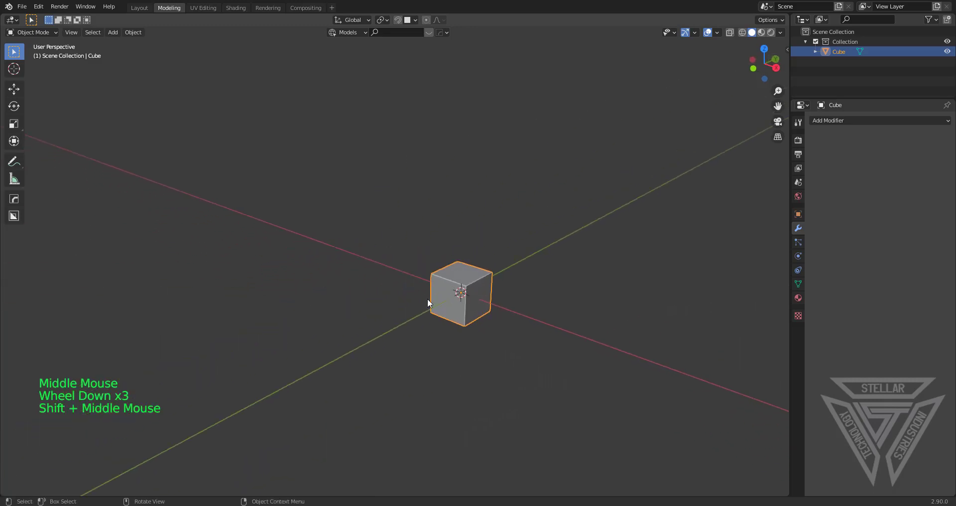
key(Q)
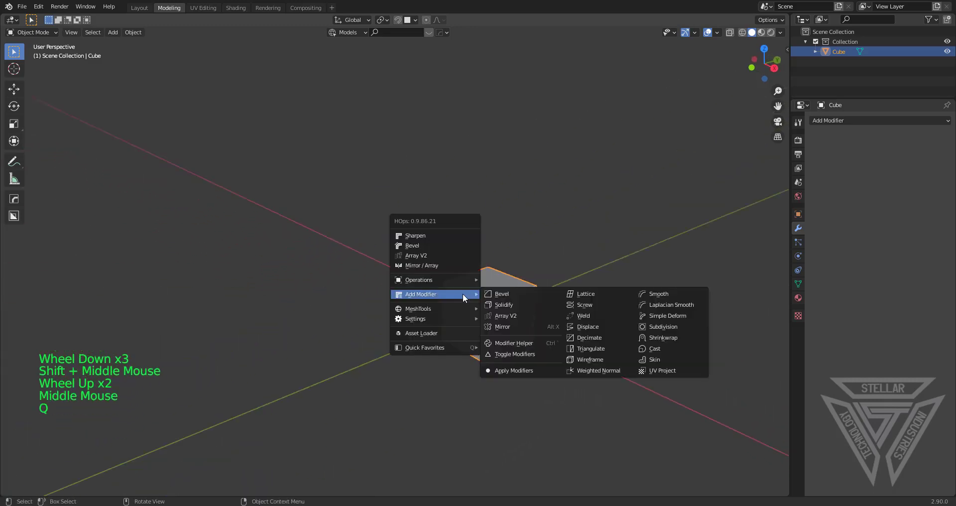
click(505, 316)
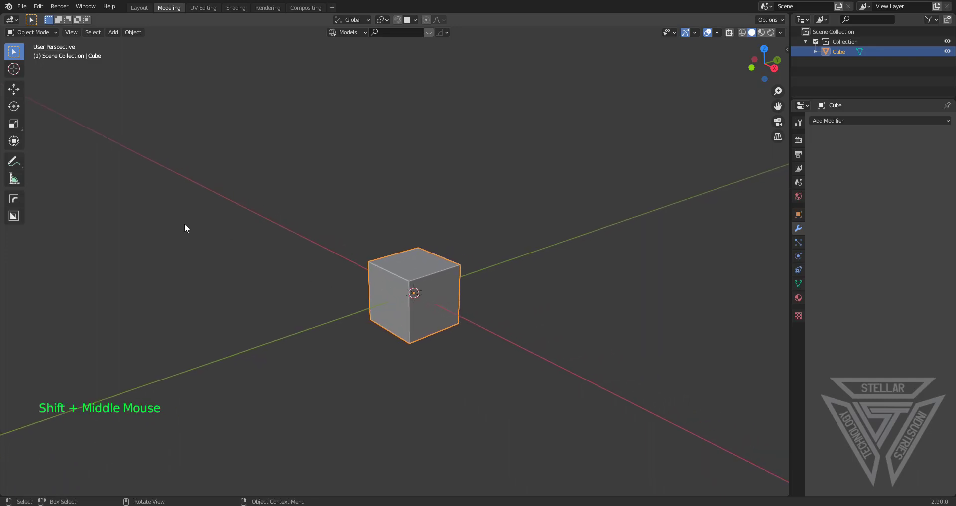
Activate the HardOps tool in the left toolbar.
click(14, 215)
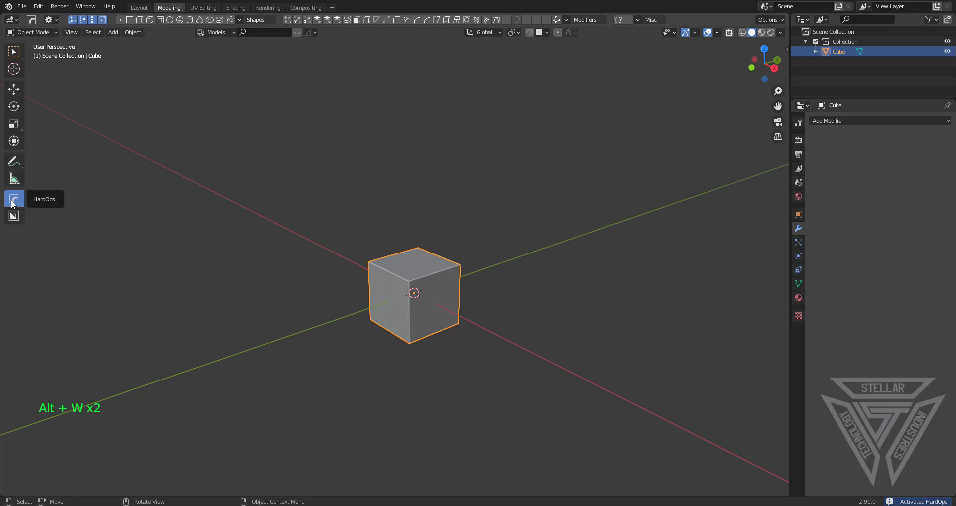
mouse_move(46, 50)
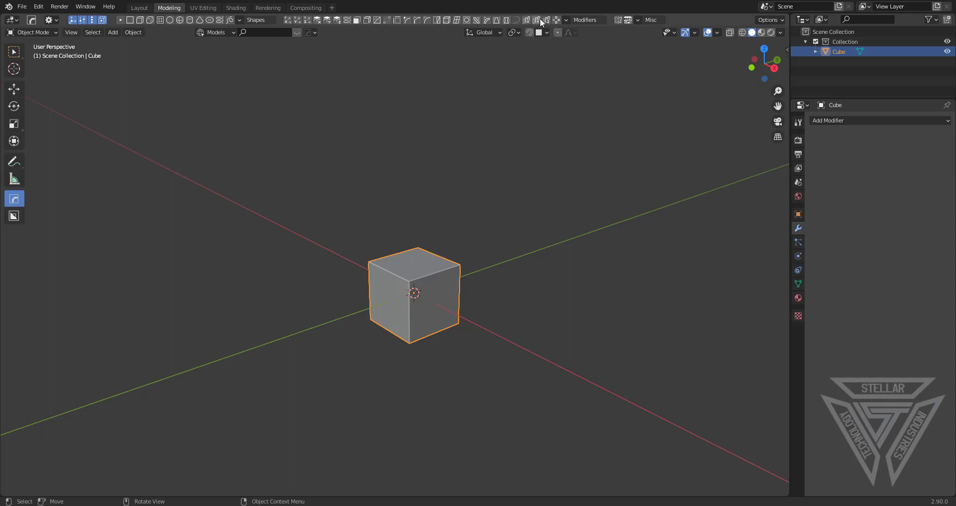
mouse_move(538, 20)
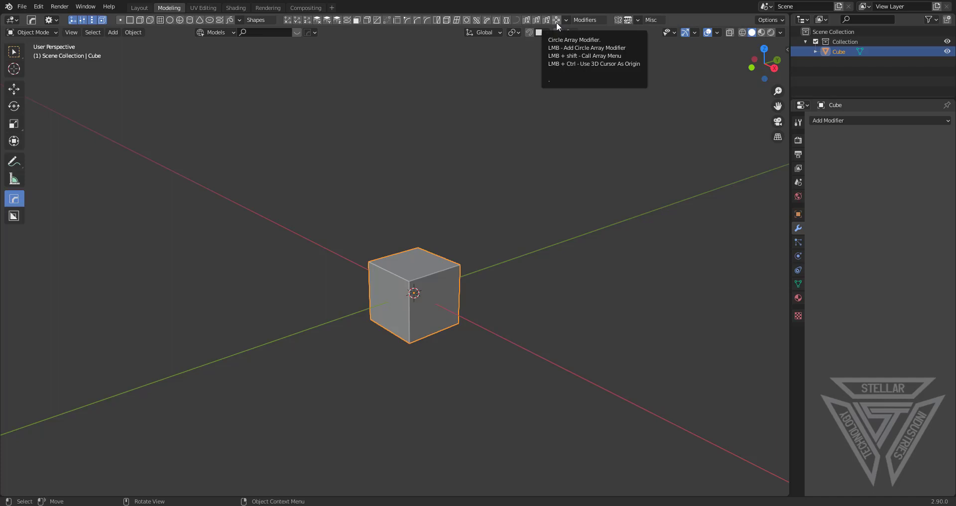
Apply Circle Array to the cube and raise the count to 5 copies.
click(556, 19)
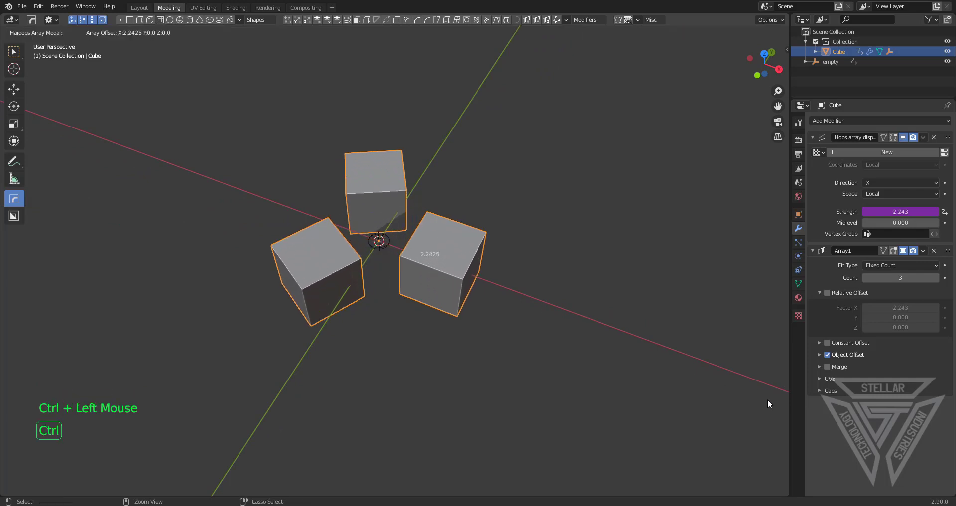
scroll(down, 3)
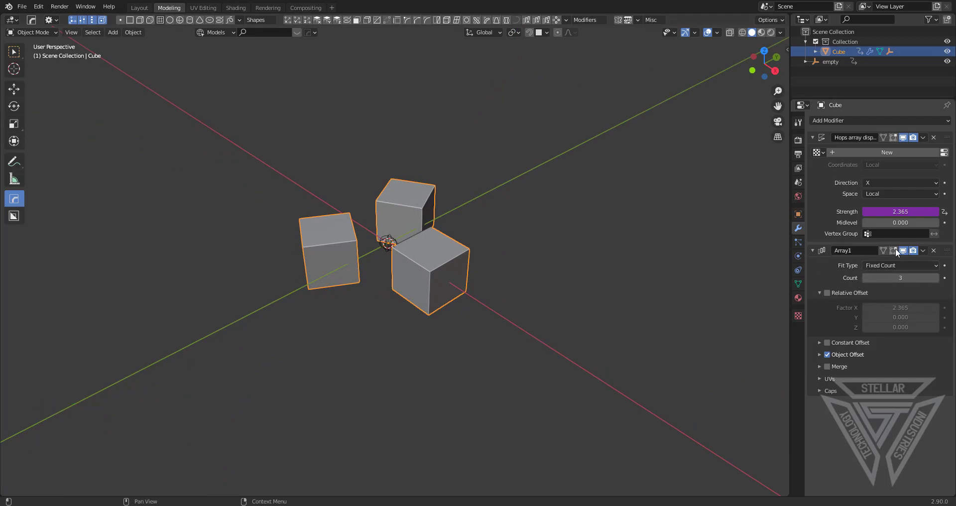
click(936, 278)
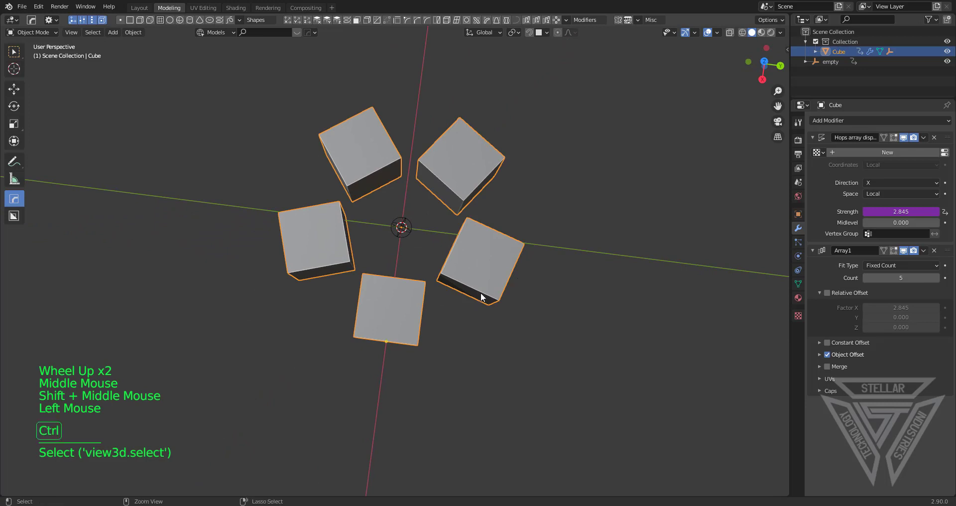
mouse_move(393, 351)
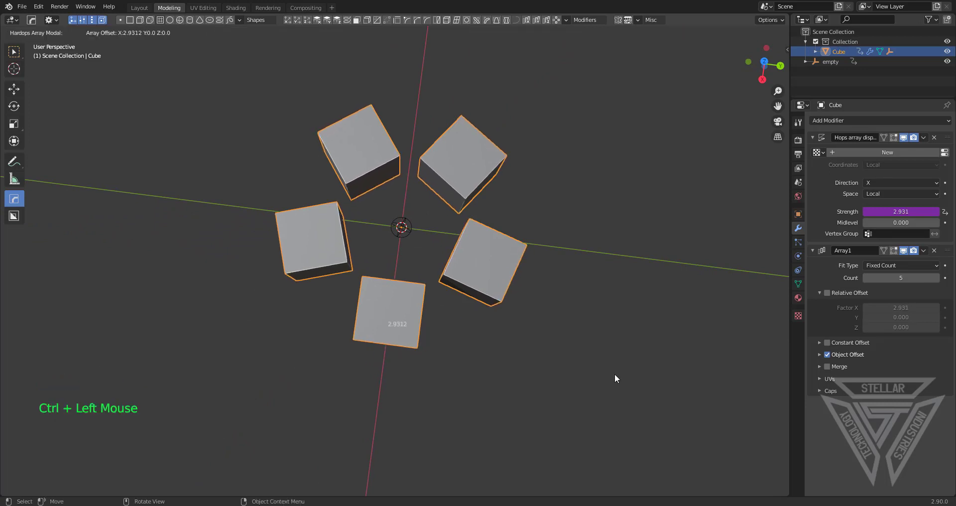
scroll(down, 3)
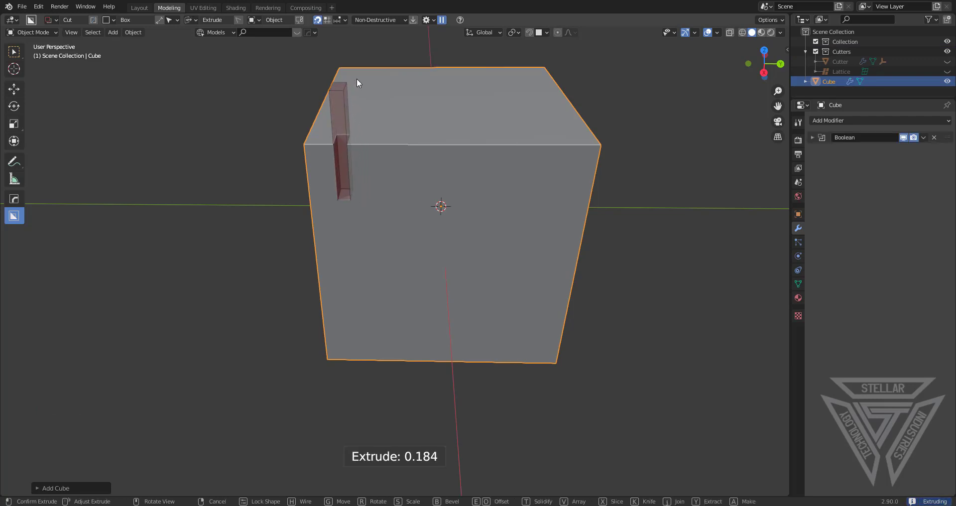
mouse_move(375, 69)
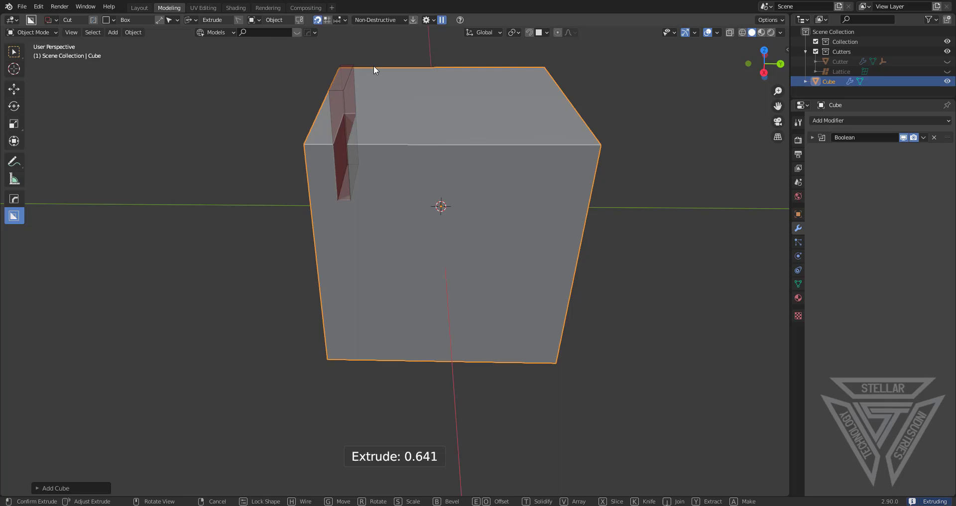
mouse_move(372, 75)
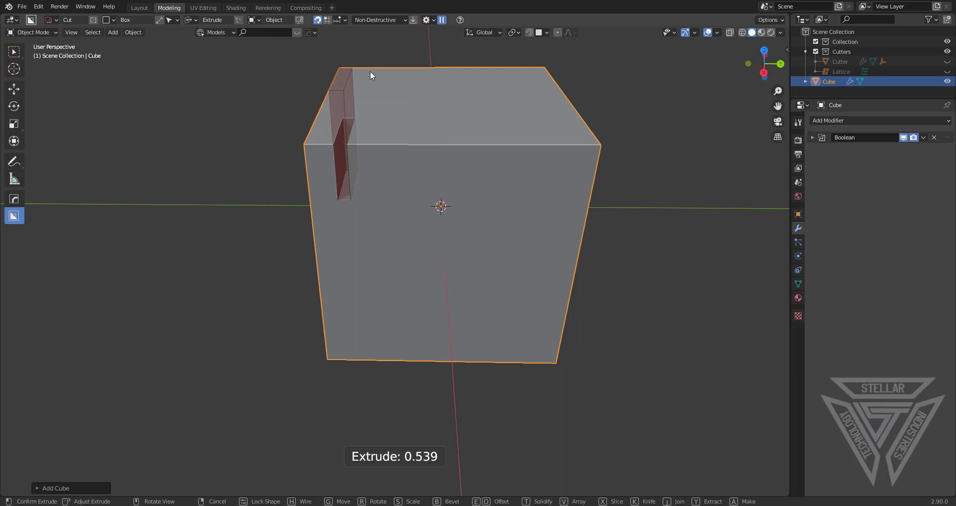
mouse_move(373, 69)
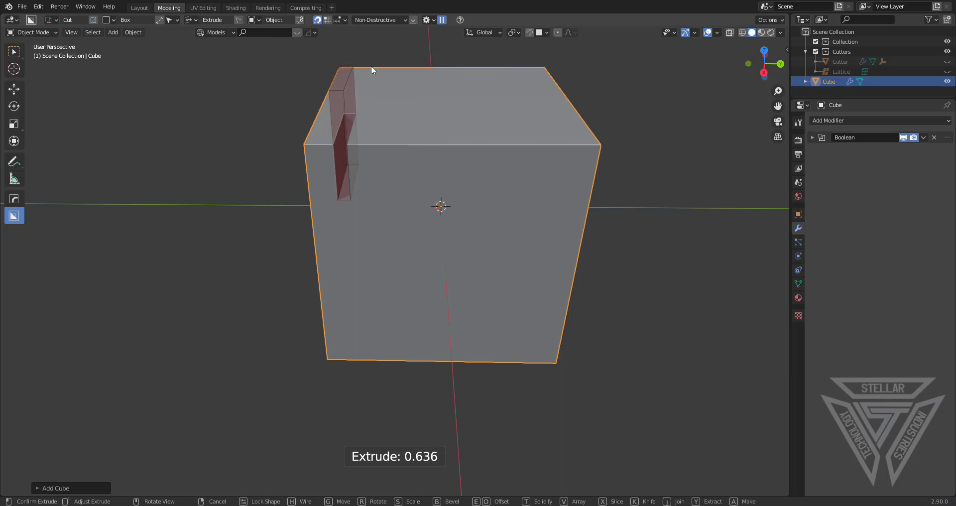
mouse_move(372, 91)
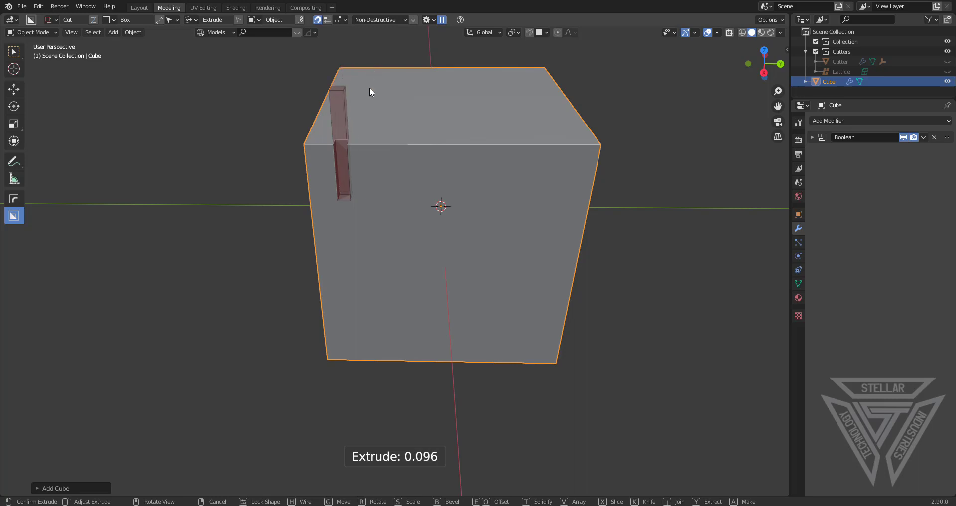
mouse_move(387, 77)
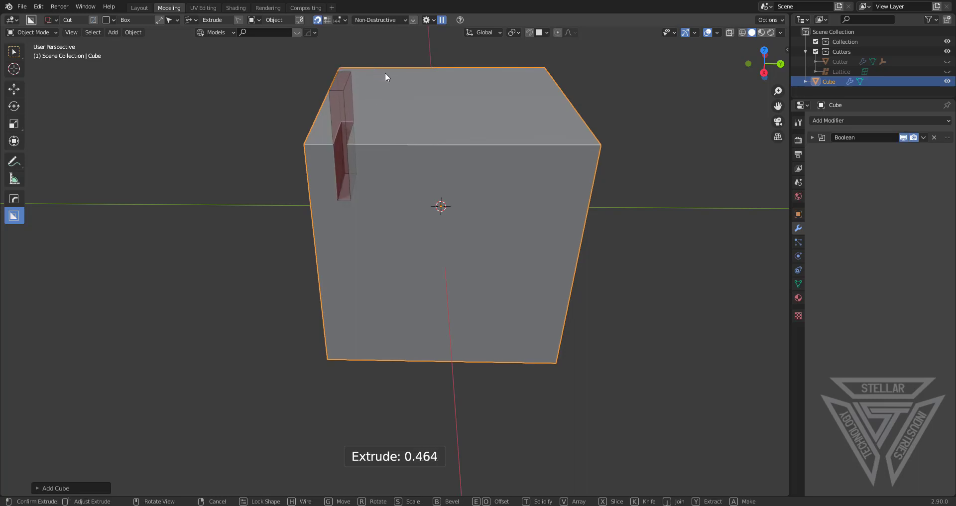
Start arraying the thin box cutter to make a second slot.
key(A)
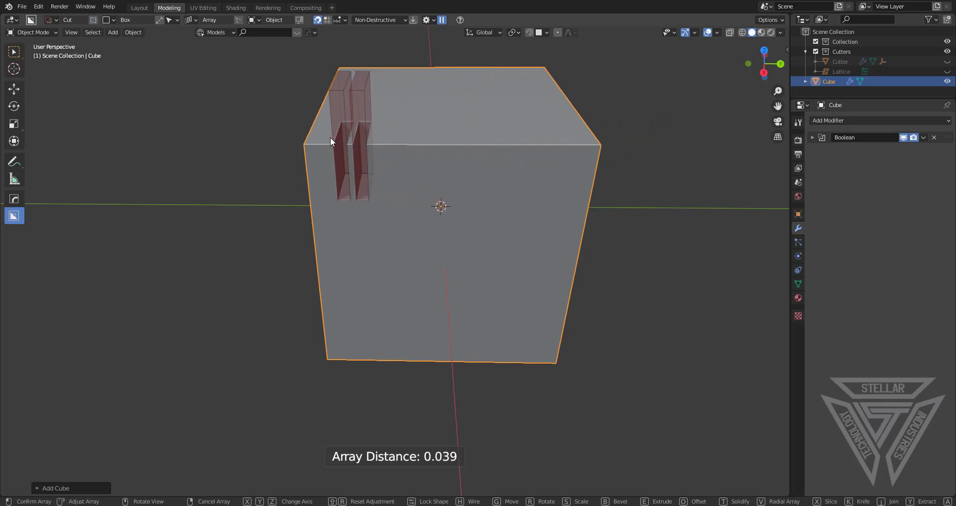
Fine-tune the slot array spacing with Shift held for precision.
key(Shift)
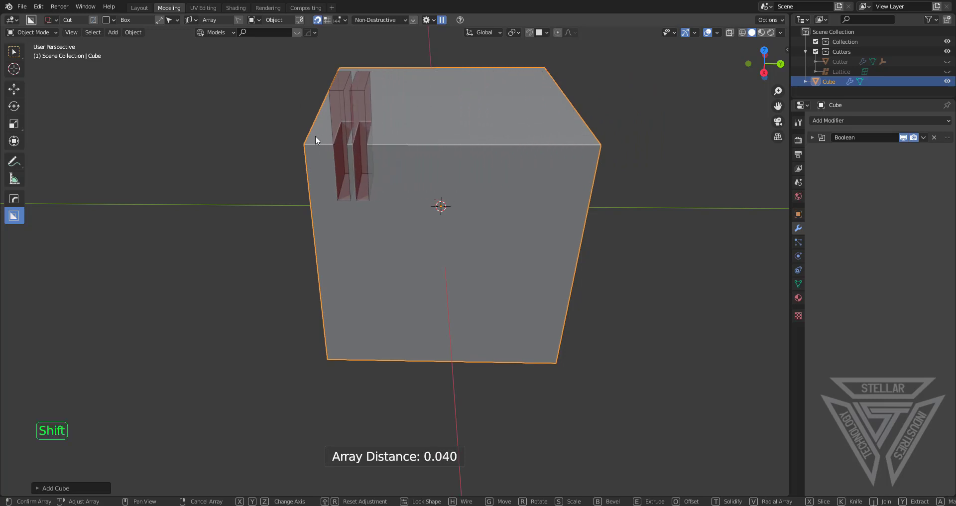
mouse_move(405, 145)
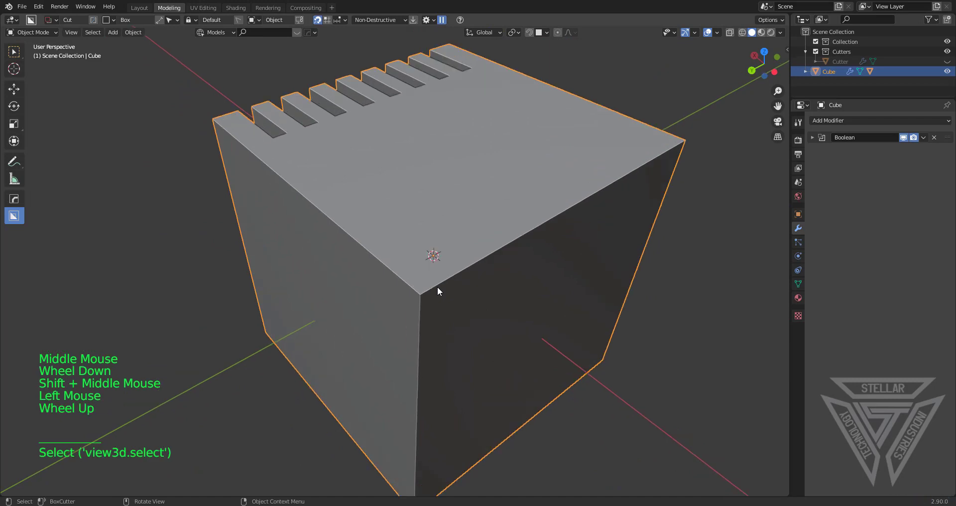
Bevel a cube corner into a triangular face in Edit Mode, then return to Object Mode.
key(Tab)
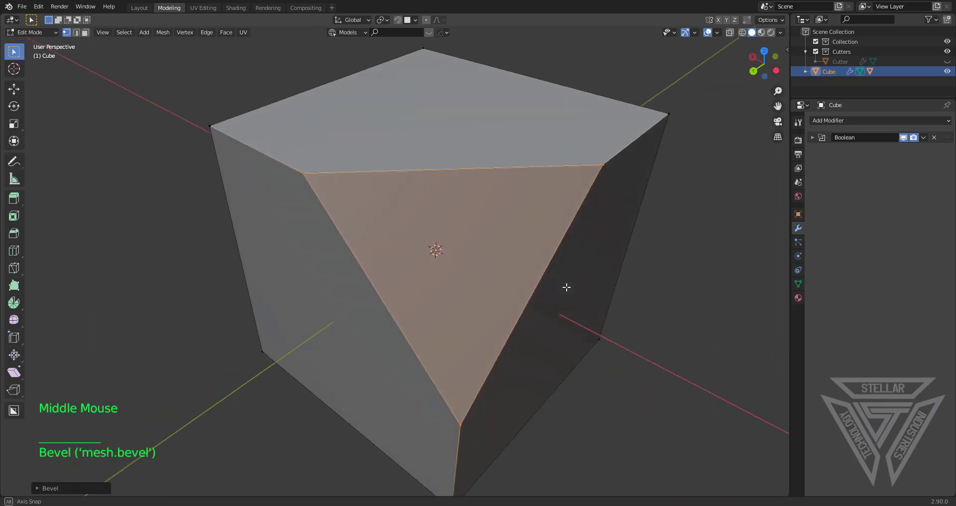
key(D)
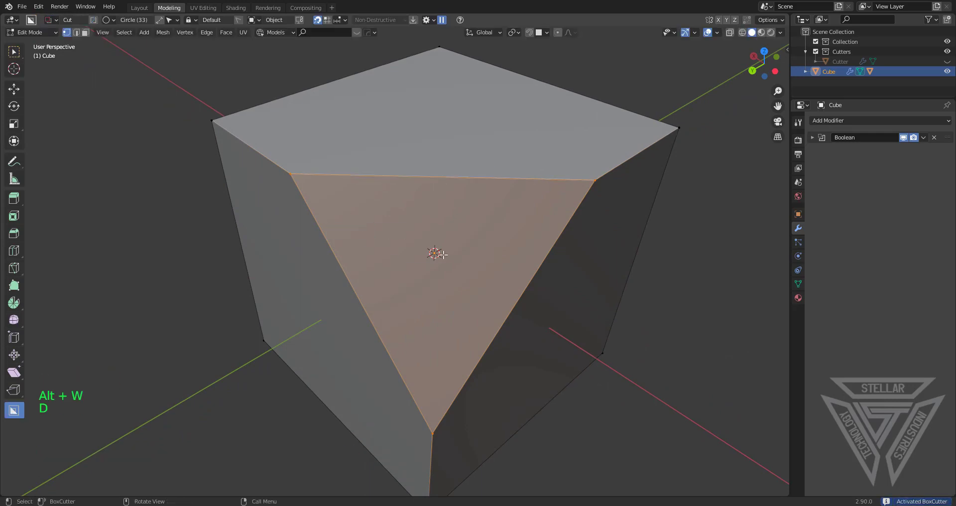
key(Ctrl)
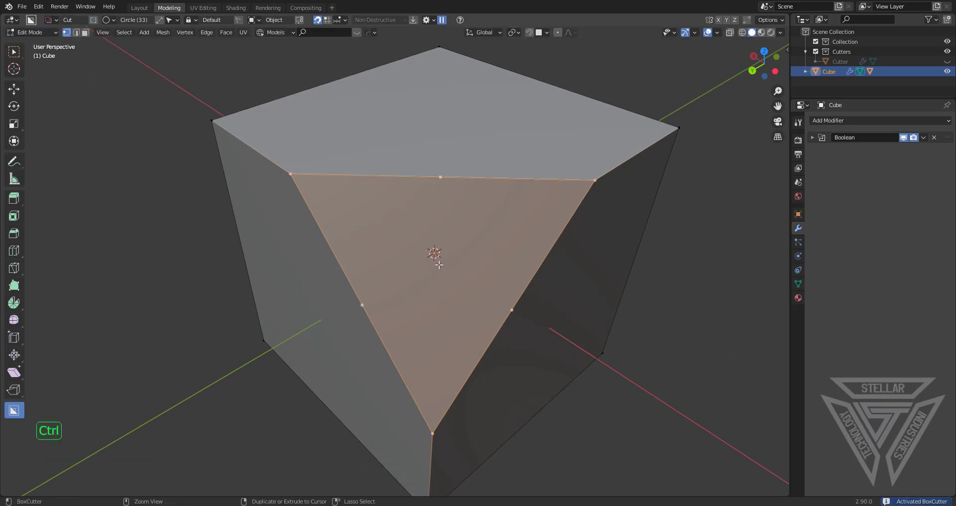
key(Tab)
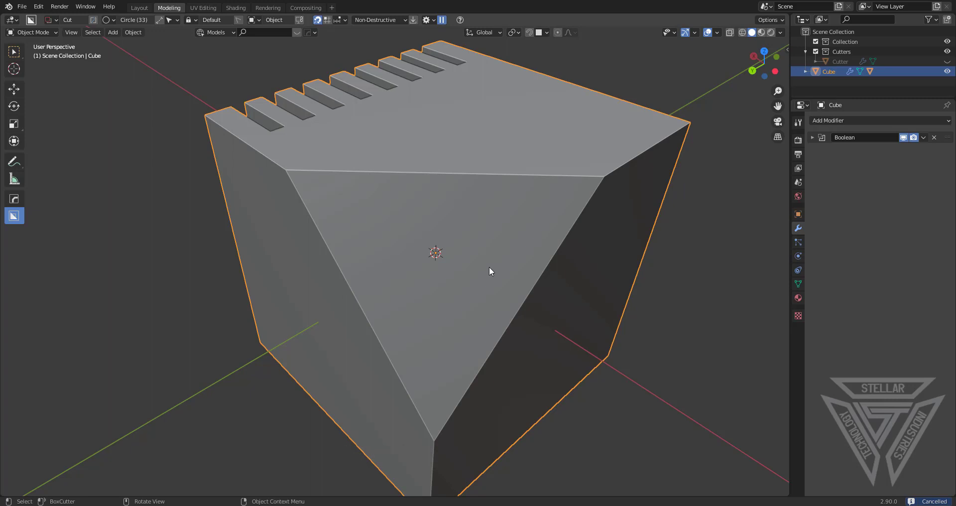
mouse_move(459, 269)
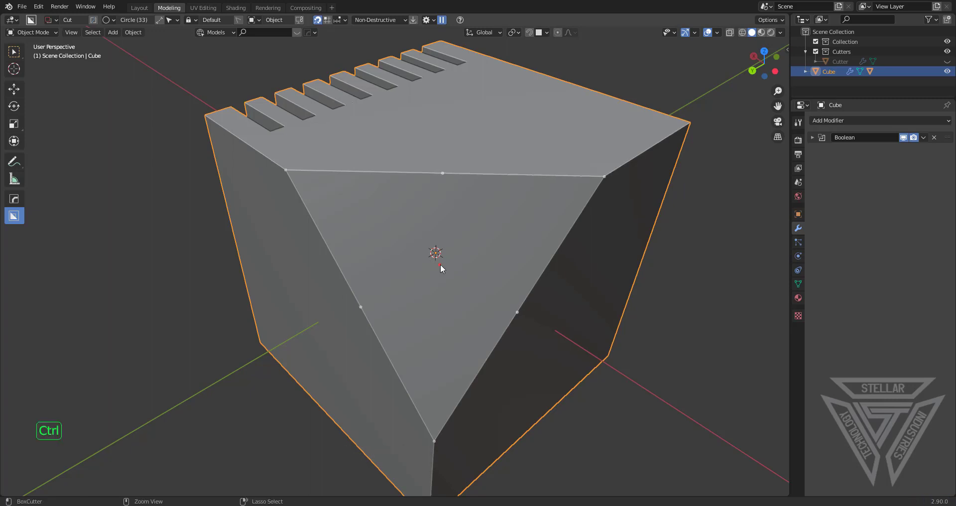
Draw a round cutter on the corner face and radially array it into six holes.
click(439, 268)
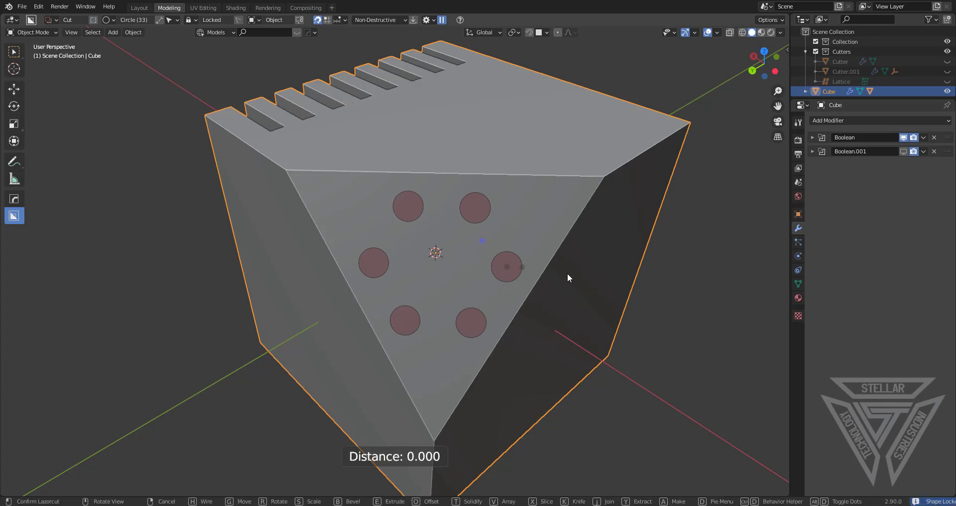
drag(567, 278, 568, 202)
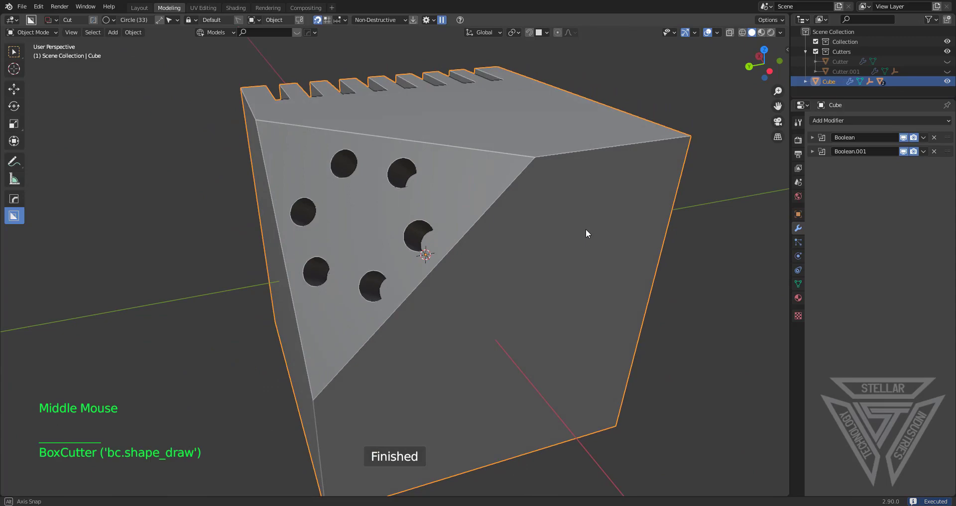
scroll(down, 3)
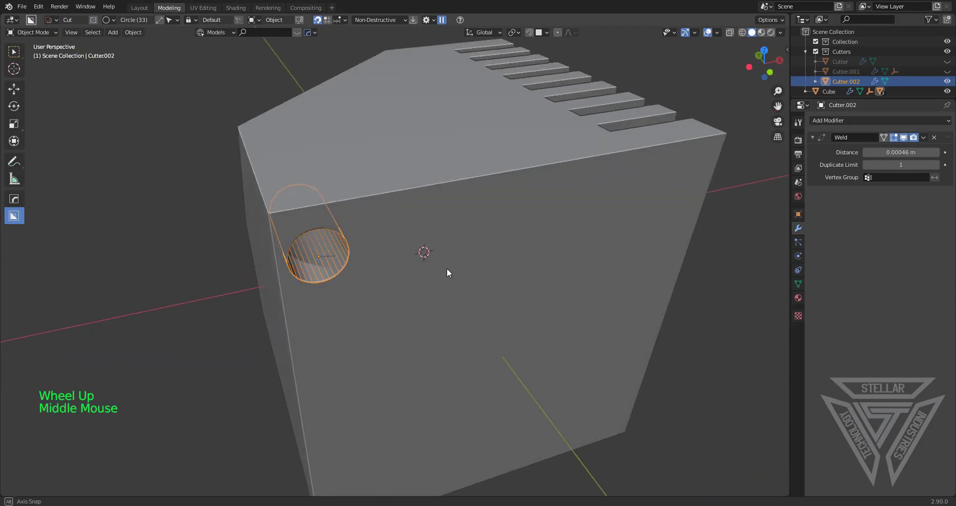
Orbit to another side face and place a new circle cutter near its top edge.
drag(448, 273, 423, 264)
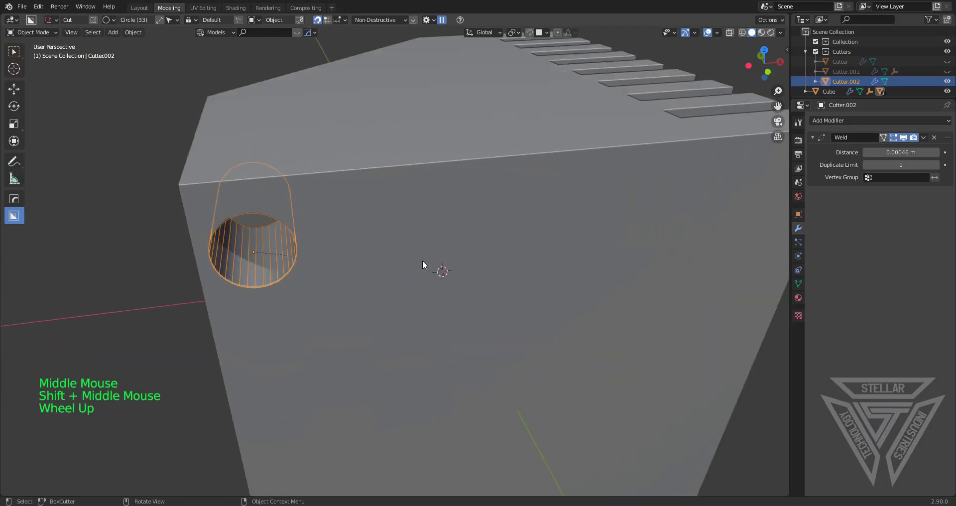
scroll(down, 3)
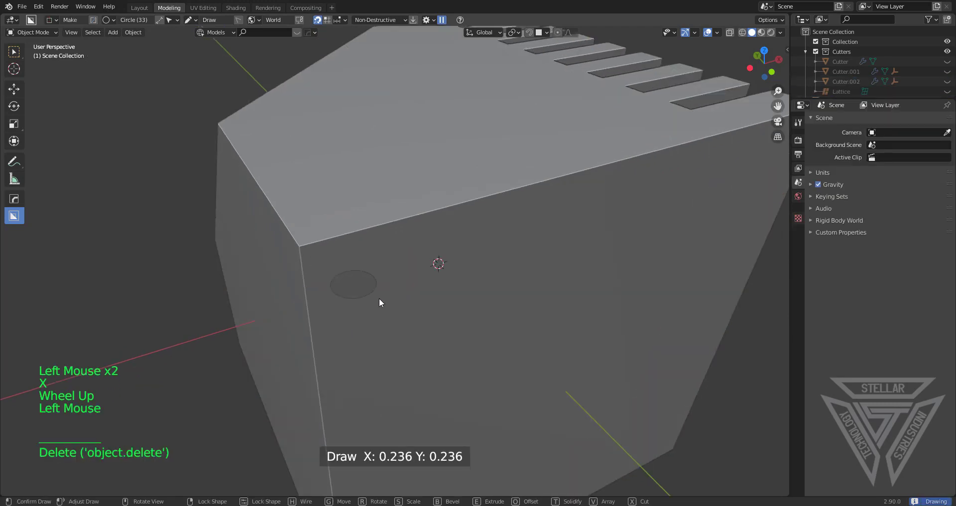
click(380, 303)
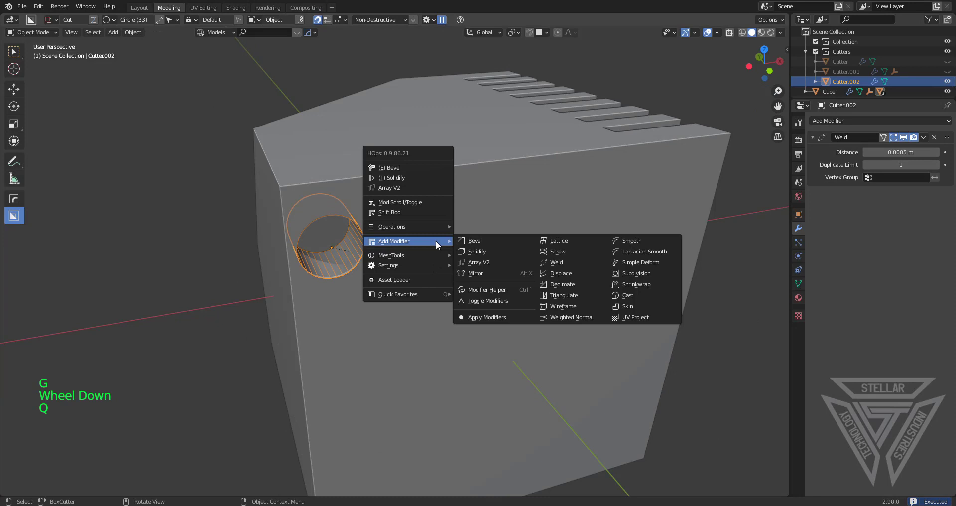
Array the cylinder cutter into five copies along the side face's top edge, then orbit to inspect.
click(479, 263)
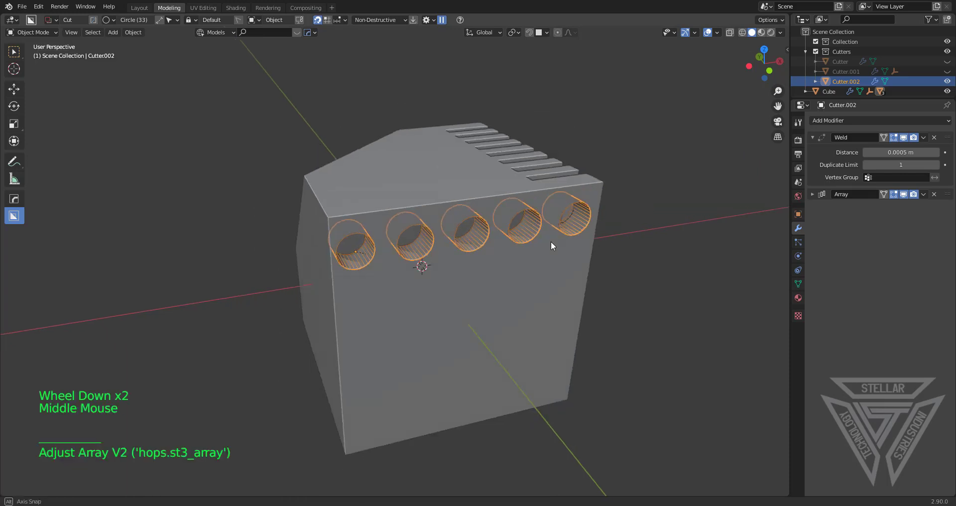
drag(551, 246, 430, 279)
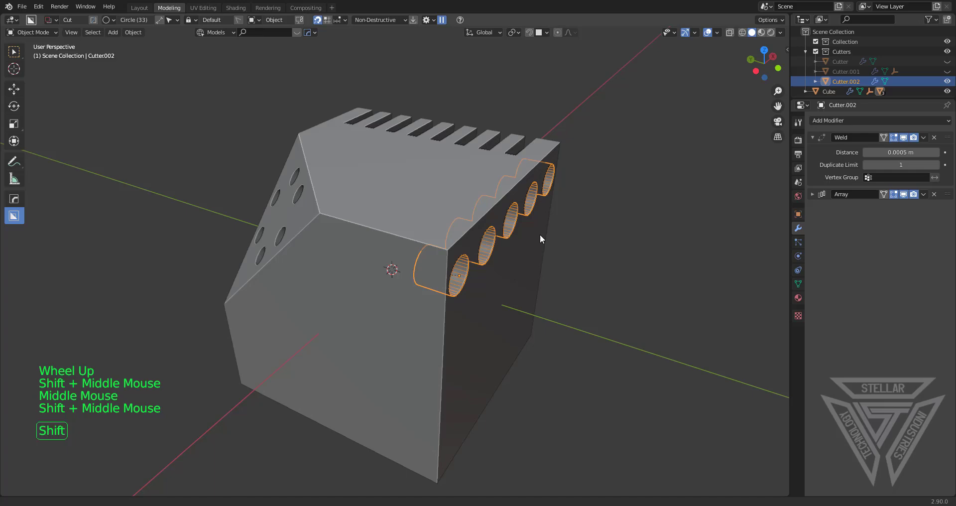
drag(540, 239, 589, 254)
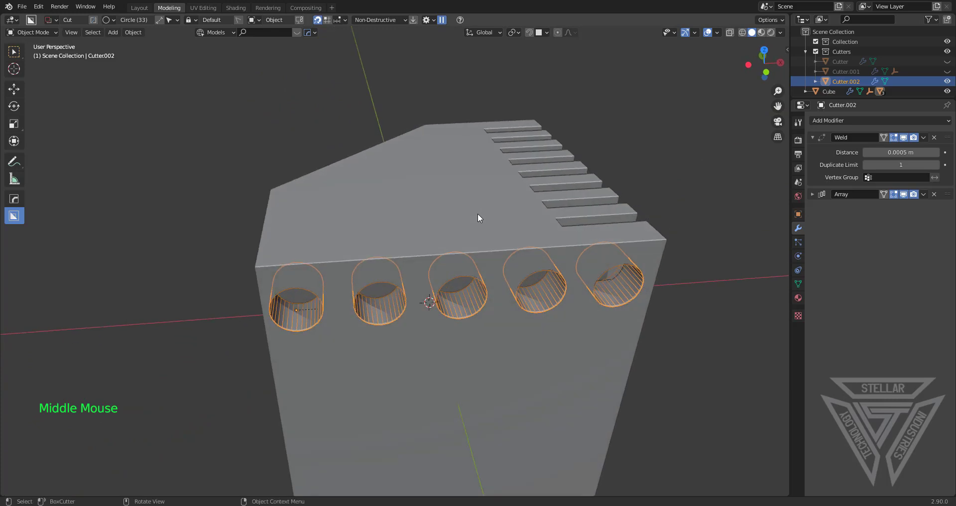
drag(478, 218, 497, 233)
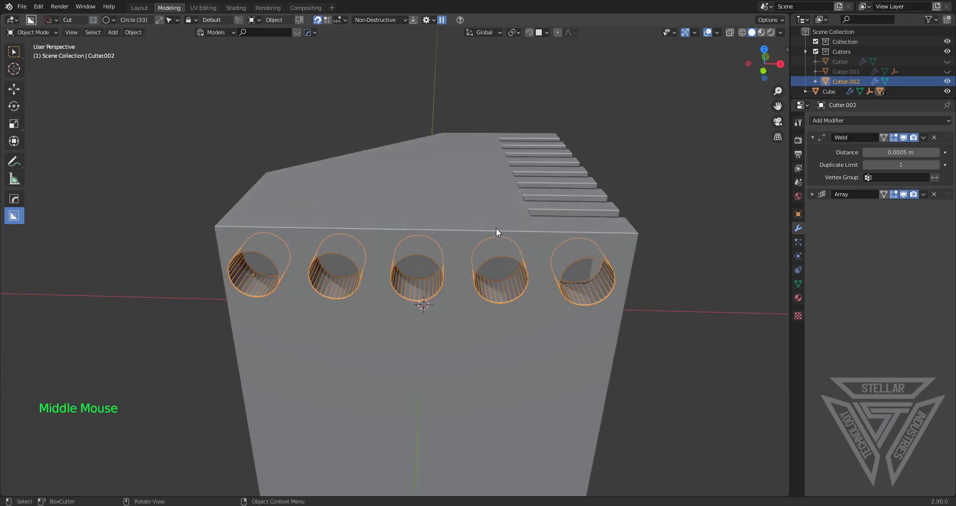